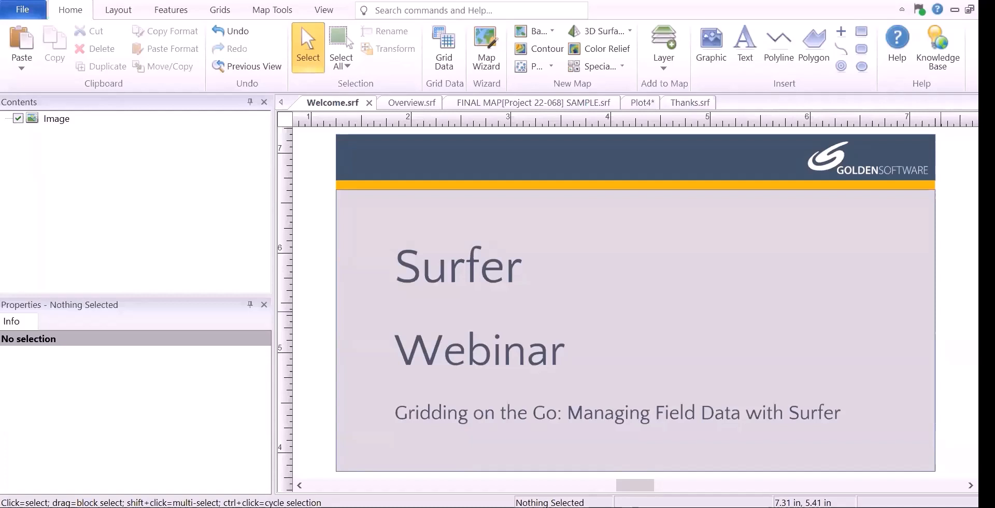
- Show the Overview.srf agenda slide listing topics from offline use to exporting for stakeholders
click(401, 102)
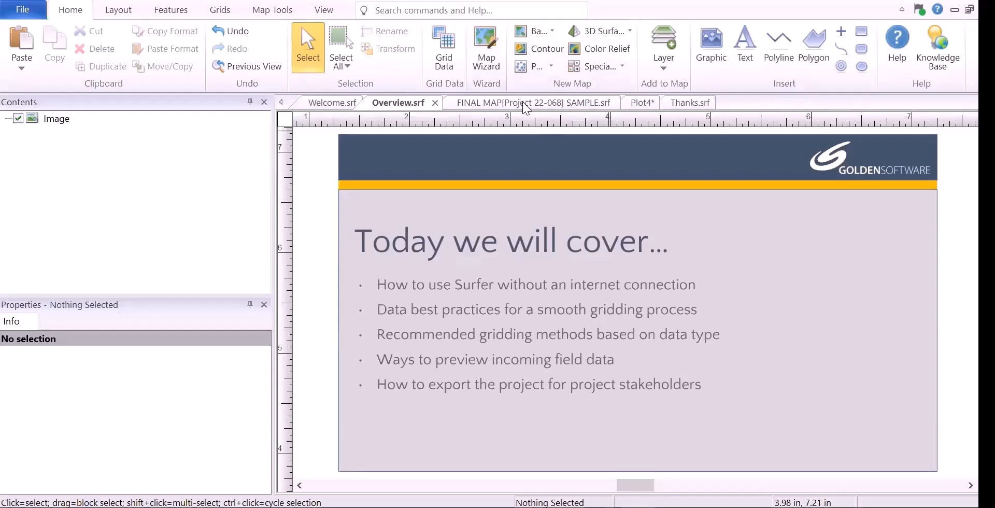
- Display the FINAL MAP[Project 22-068] SAMPLE.srf magnetic survey map
click(530, 102)
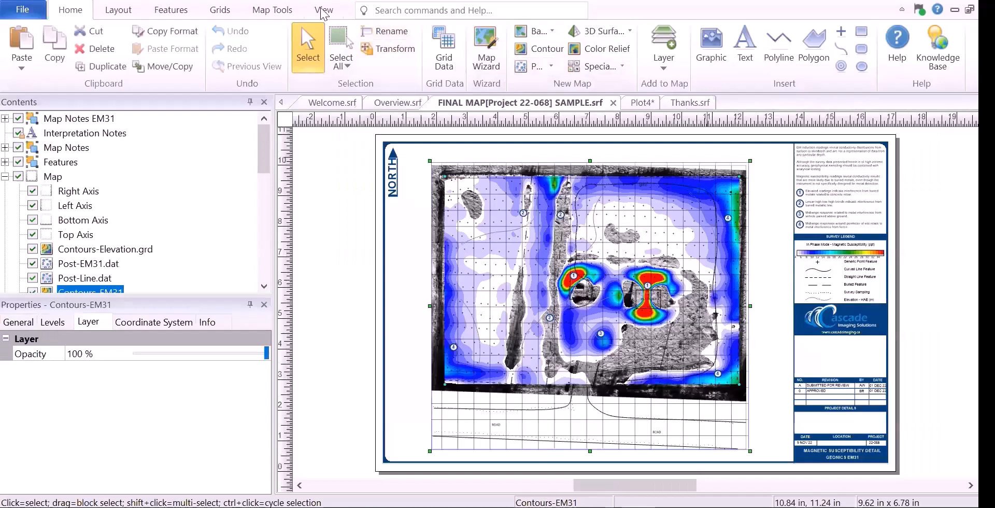
click(323, 9)
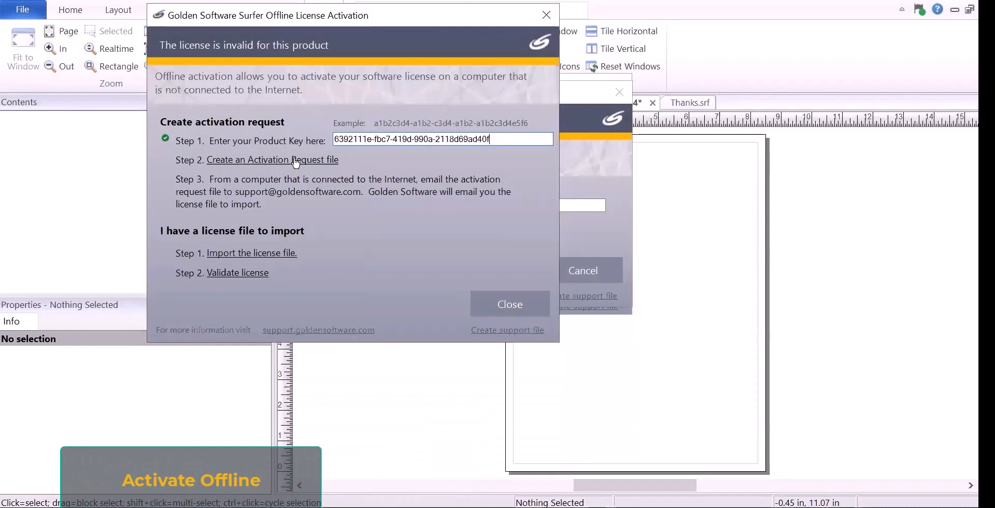
- Create an offline activation request file, then show the EM31 Data - Raw.dat worksheet
click(272, 159)
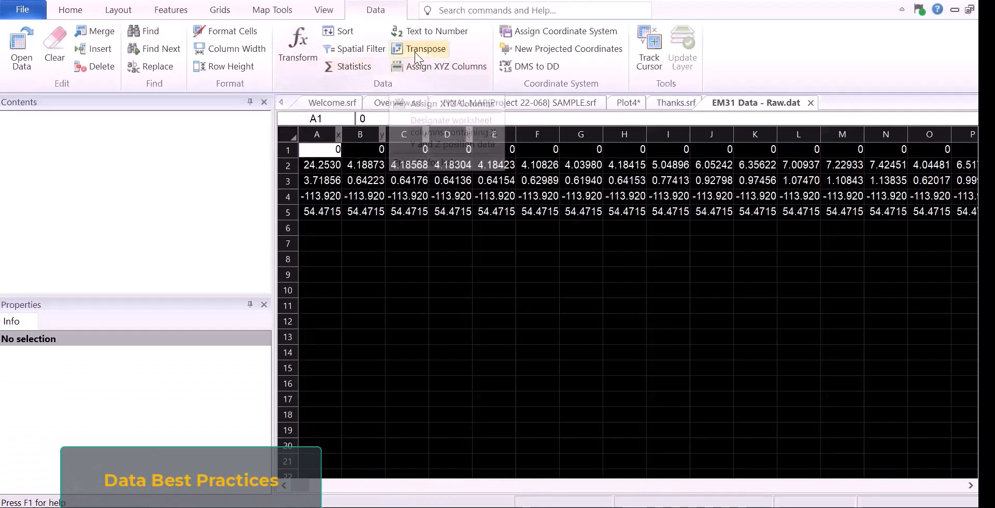
click(425, 48)
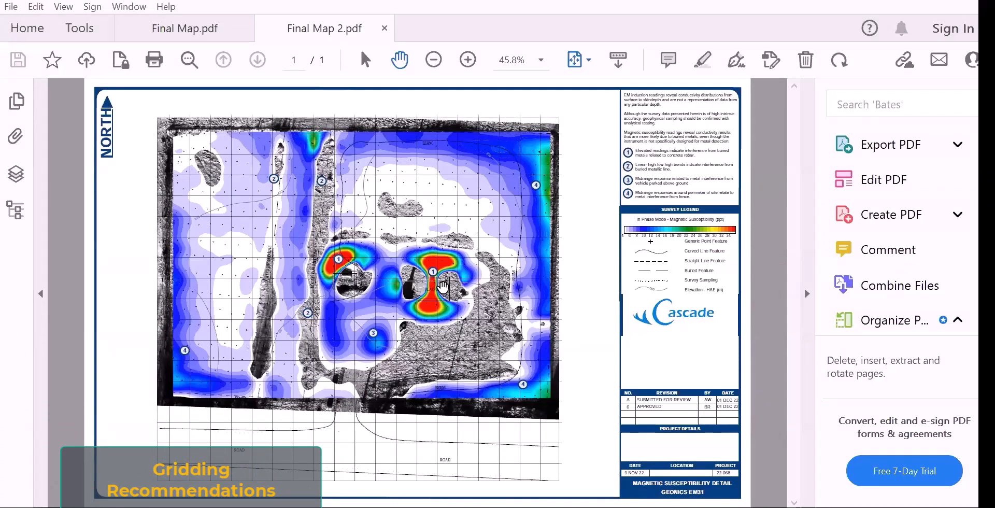
mouse_move(427, 343)
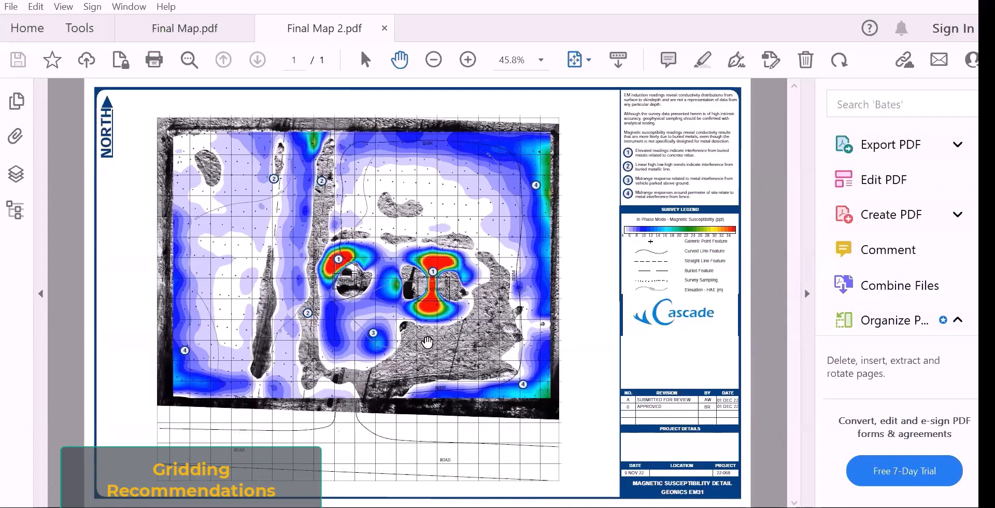
mouse_move(376, 200)
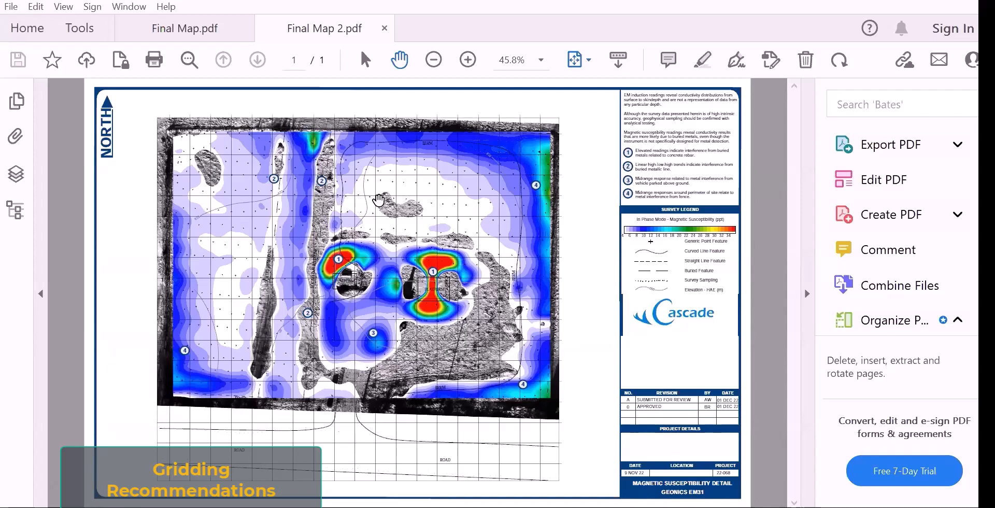